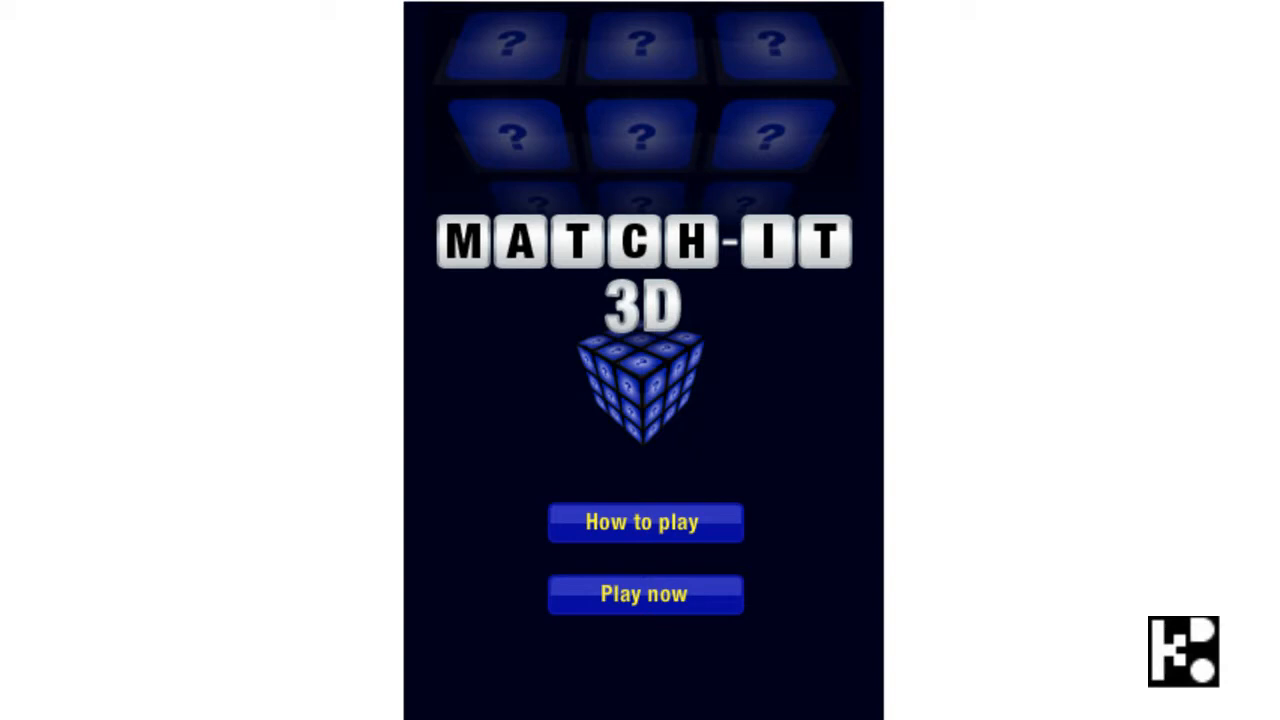
{"action": "mouse_move", "coordinate": [1270, 368]}
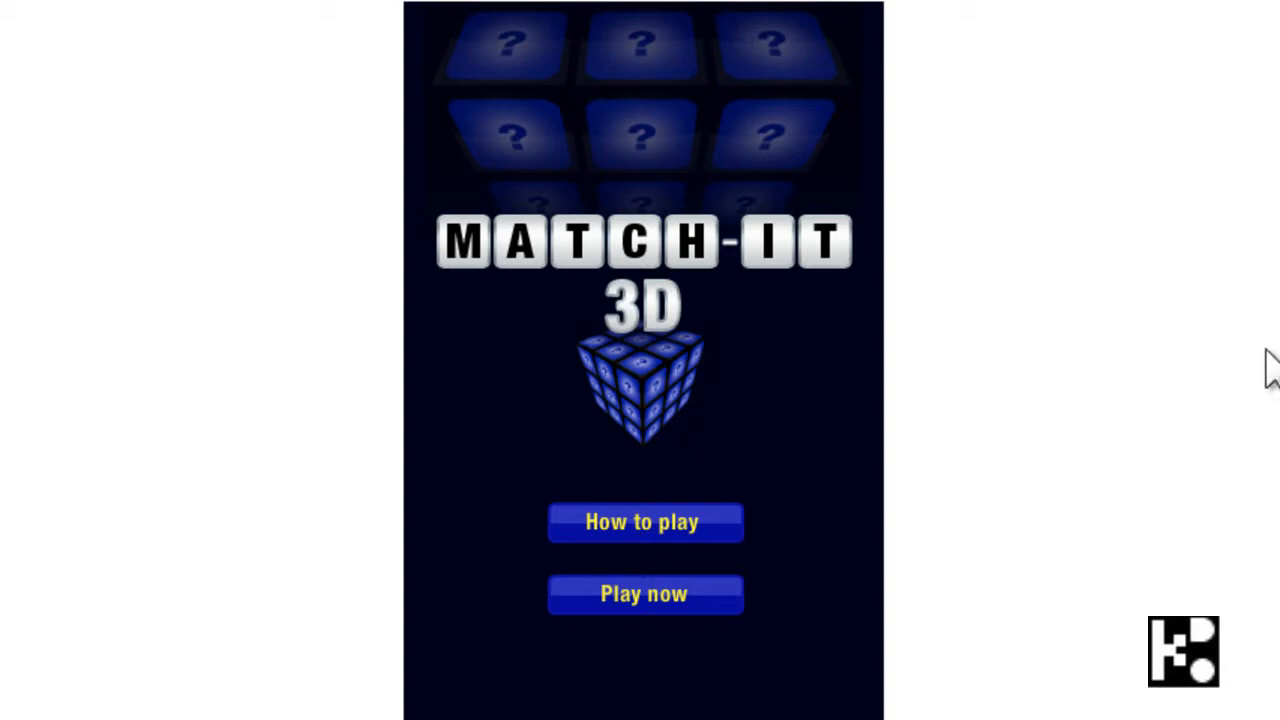
{"action": "mouse_move", "coordinate": [1262, 378]}
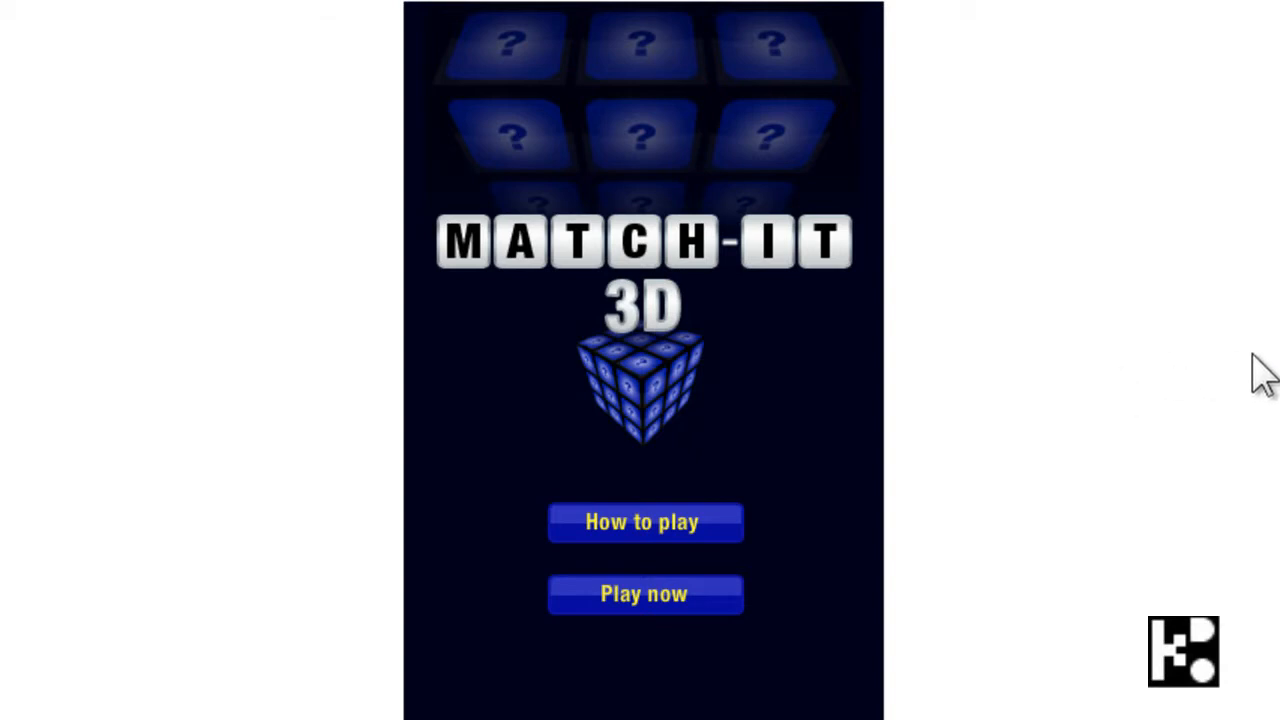
{"action": "mouse_move", "coordinate": [935, 490]}
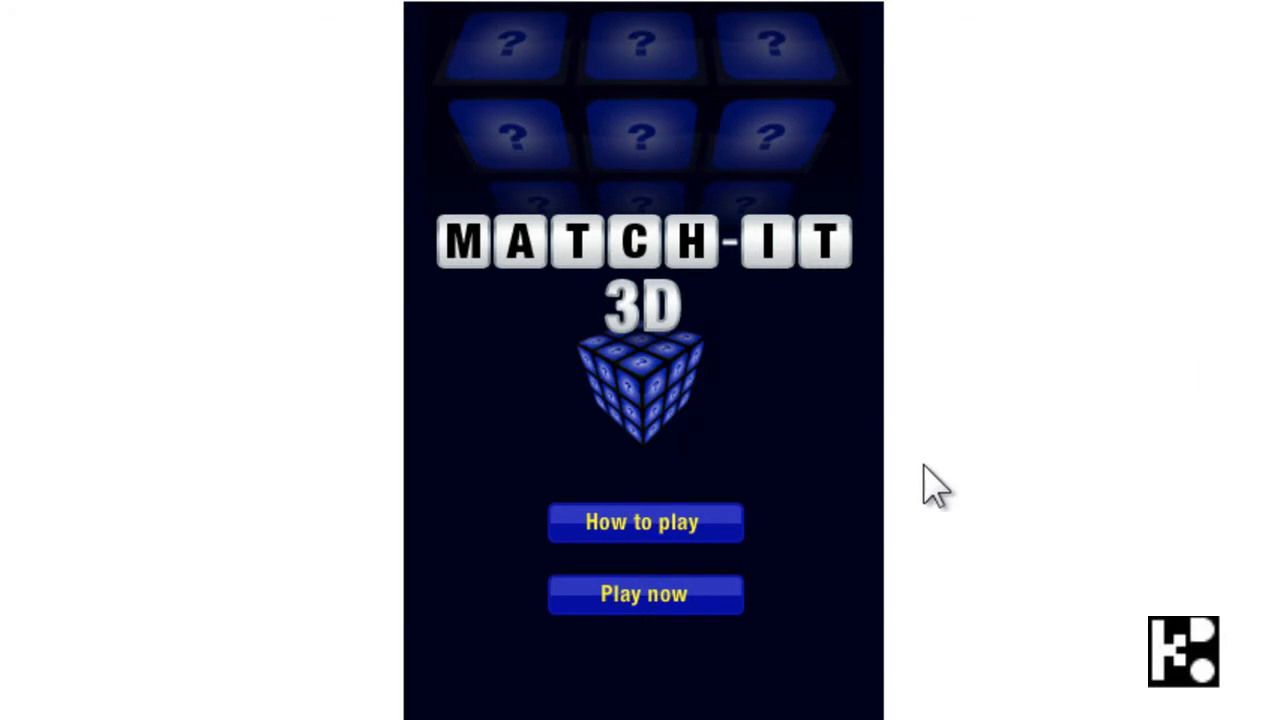
{"action": "mouse_move", "coordinate": [665, 535]}
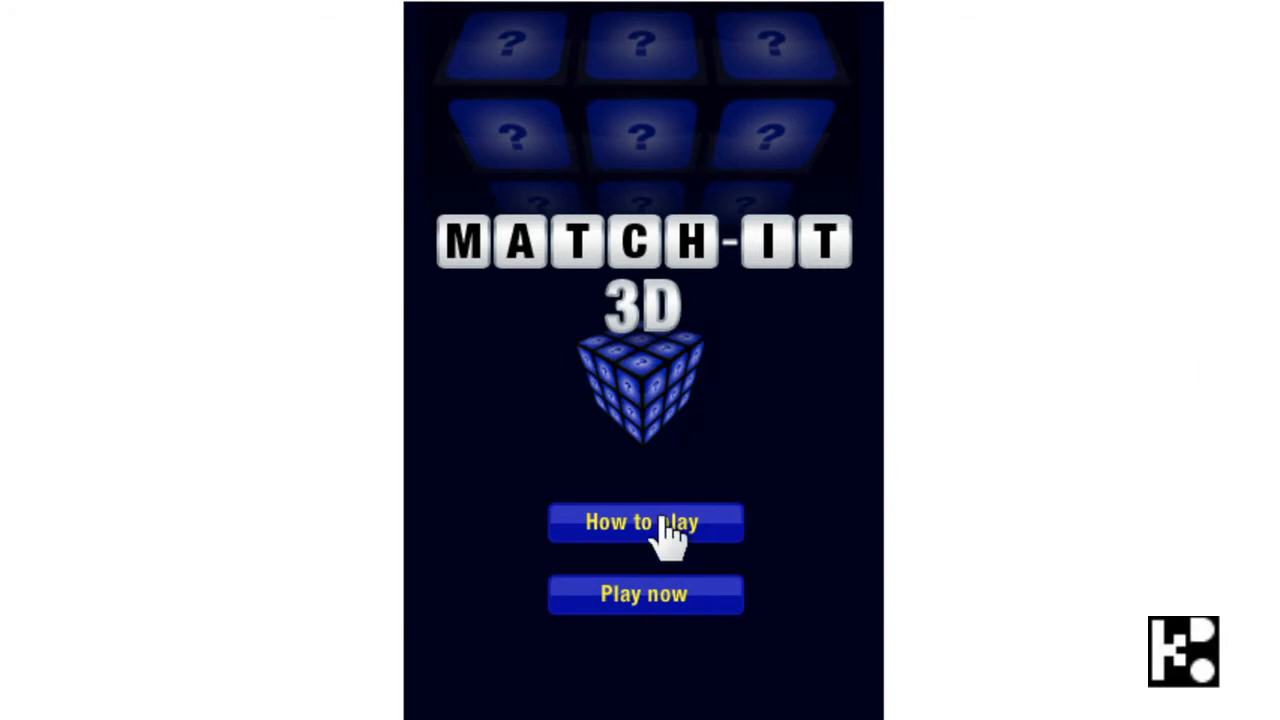
Start a timed round and flip the first tiles, revealing a heart.
{"action": "left_click", "coordinate": [644, 594]}
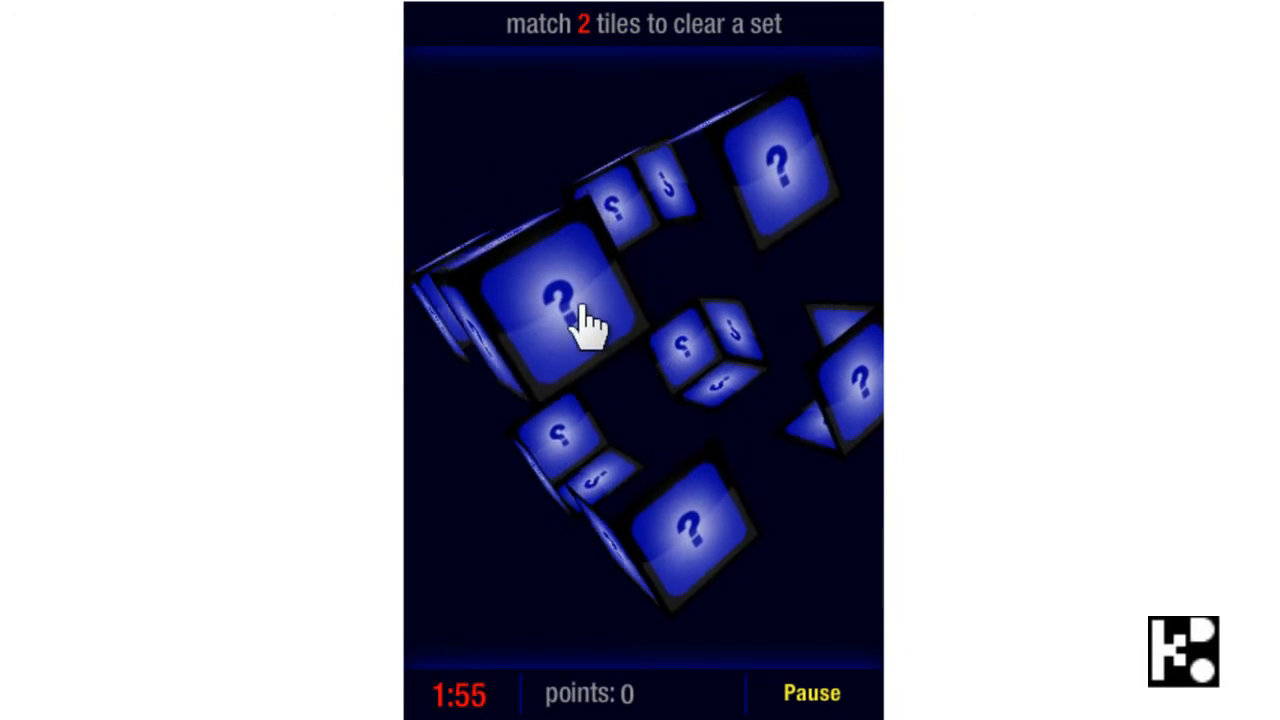
{"action": "left_click", "coordinate": [555, 300]}
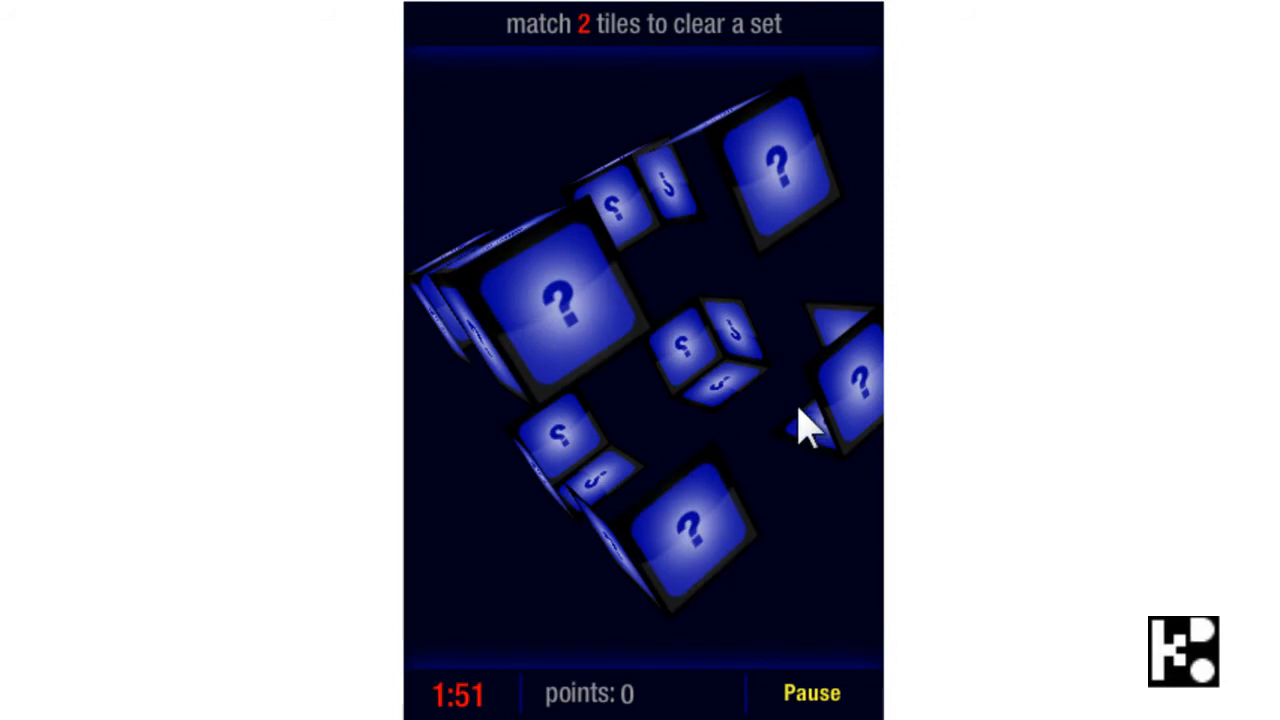
{"action": "left_click", "coordinate": [845, 390]}
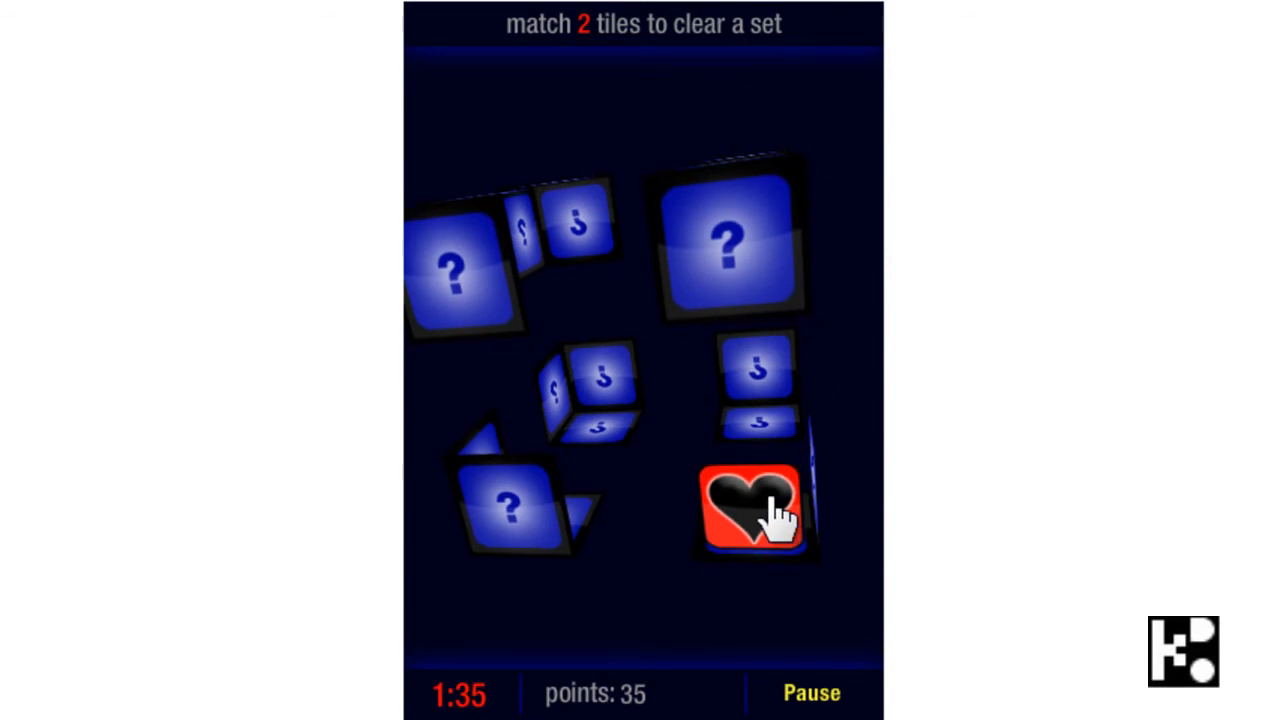
{"action": "left_click", "coordinate": [750, 510]}
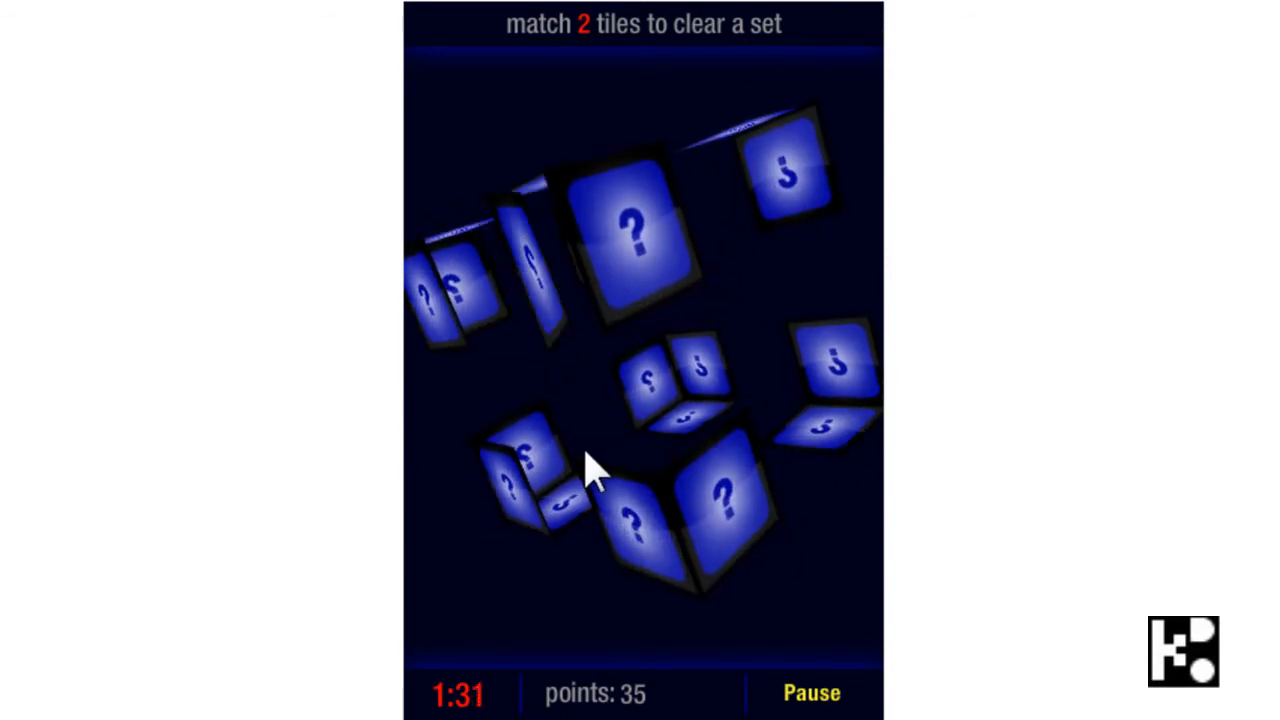
Reveal a spade and flip tiles seeking matches for the spade and heart.
{"action": "left_click", "coordinate": [715, 505]}
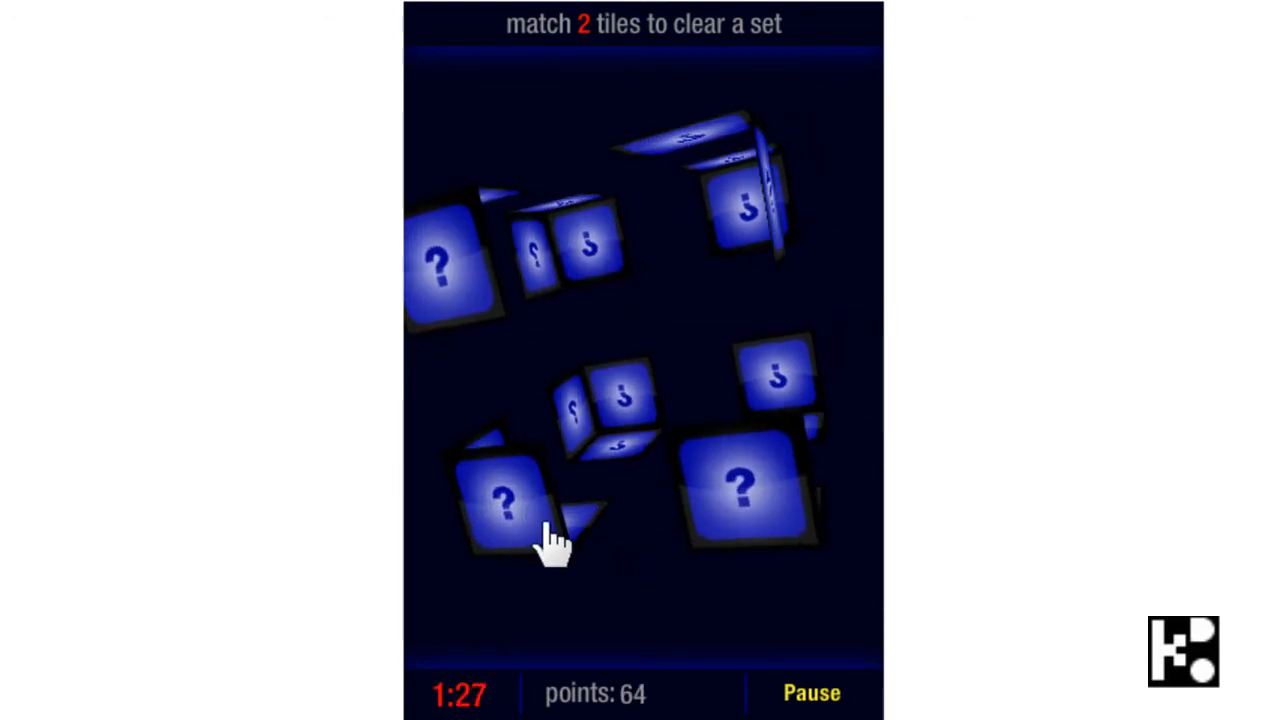
{"action": "left_click", "coordinate": [505, 500]}
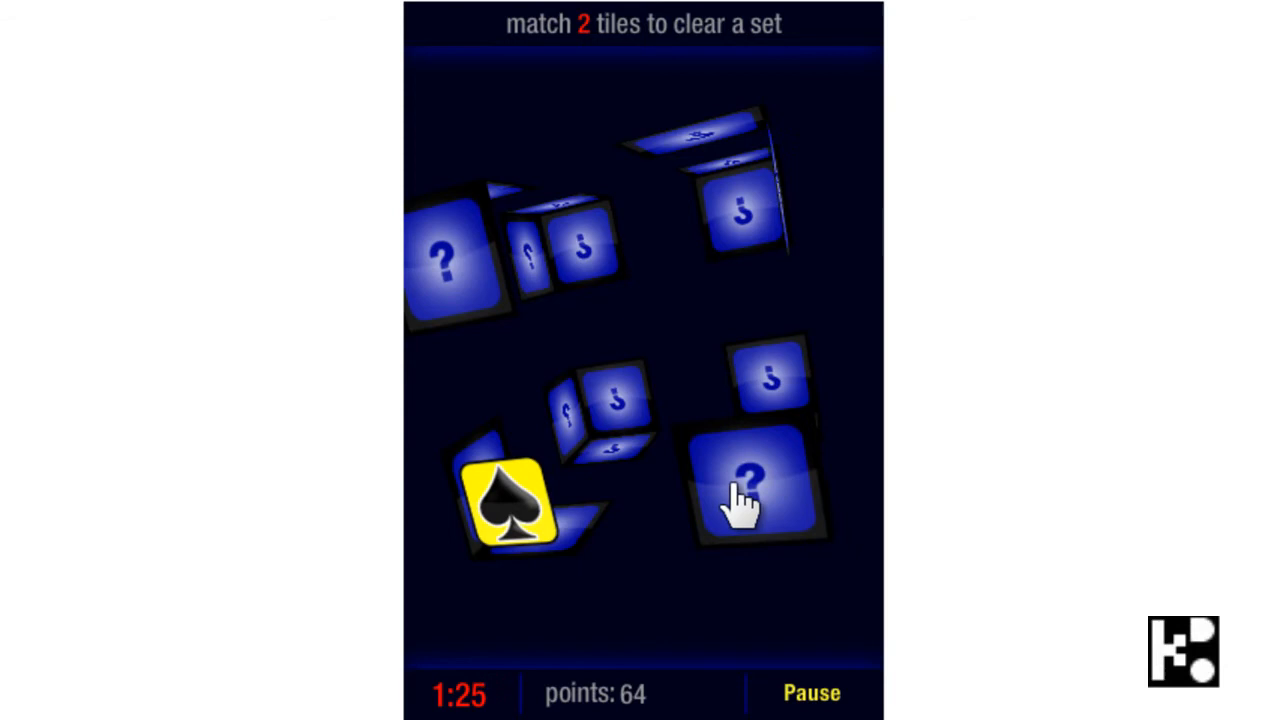
{"action": "left_click", "coordinate": [750, 490]}
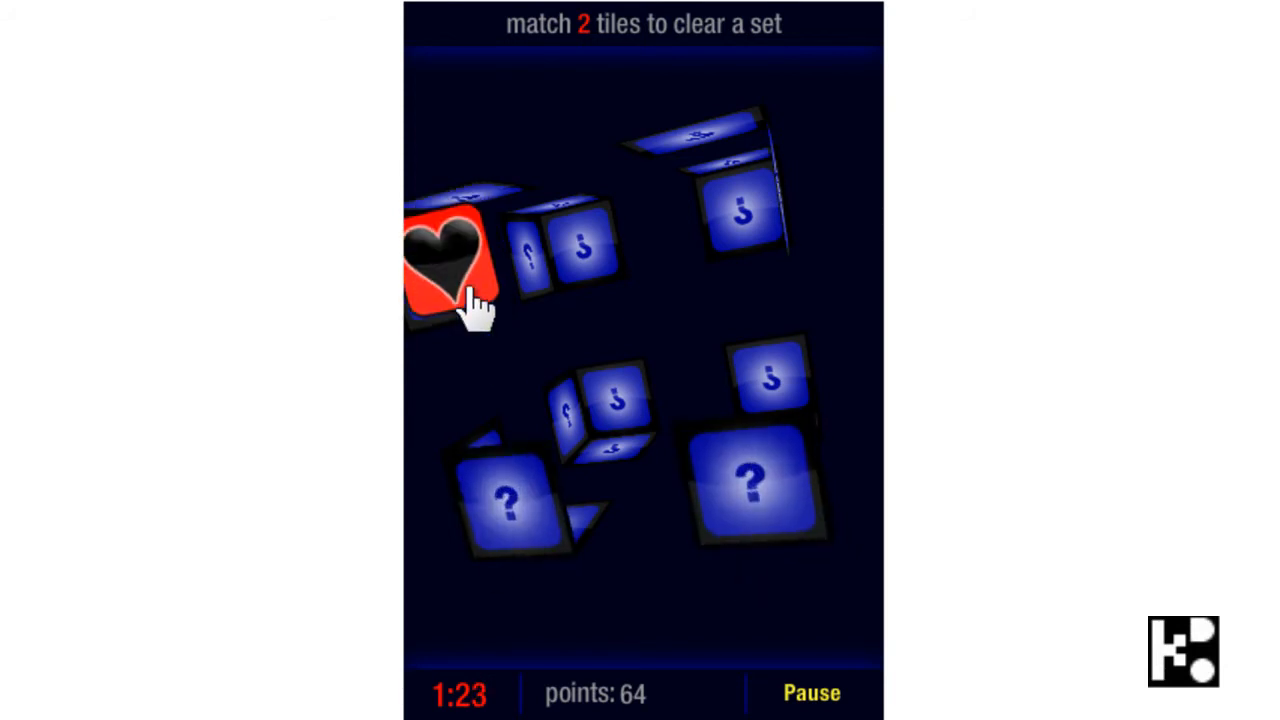
{"action": "left_click", "coordinate": [455, 260]}
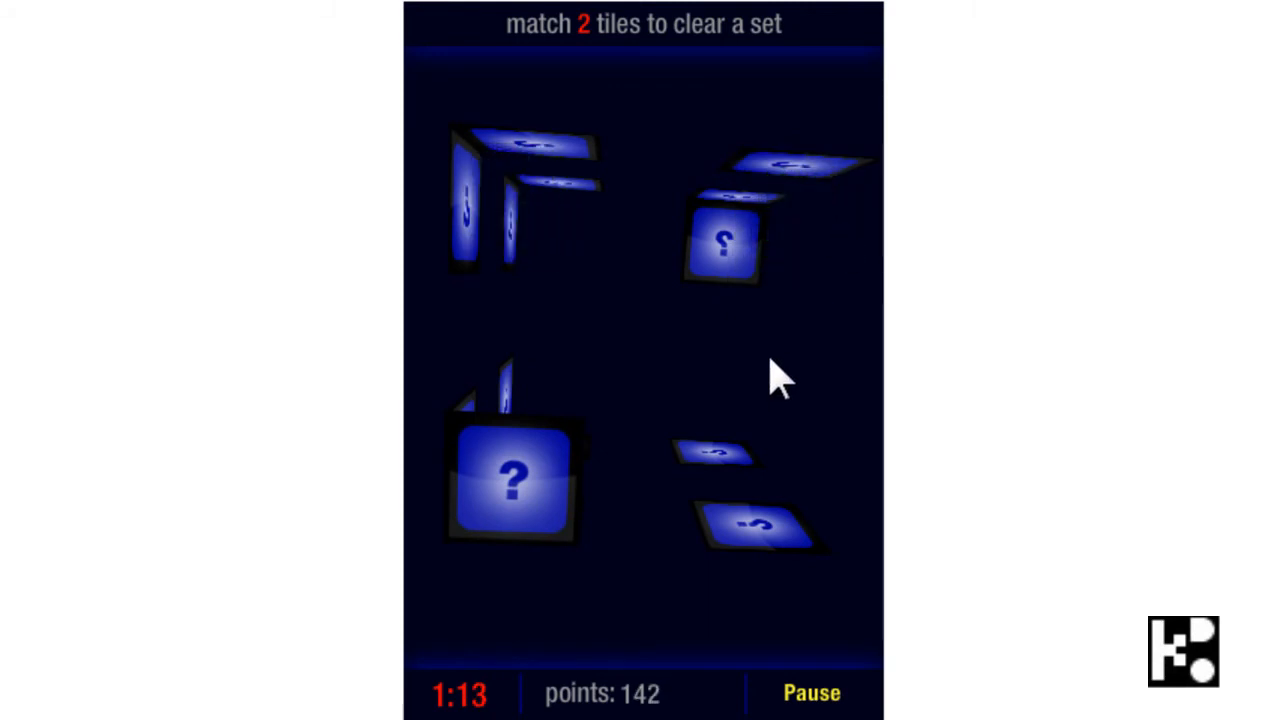
Flip four more tiles, including two near the top, to complete a spade pair.
{"action": "left_click", "coordinate": [513, 478]}
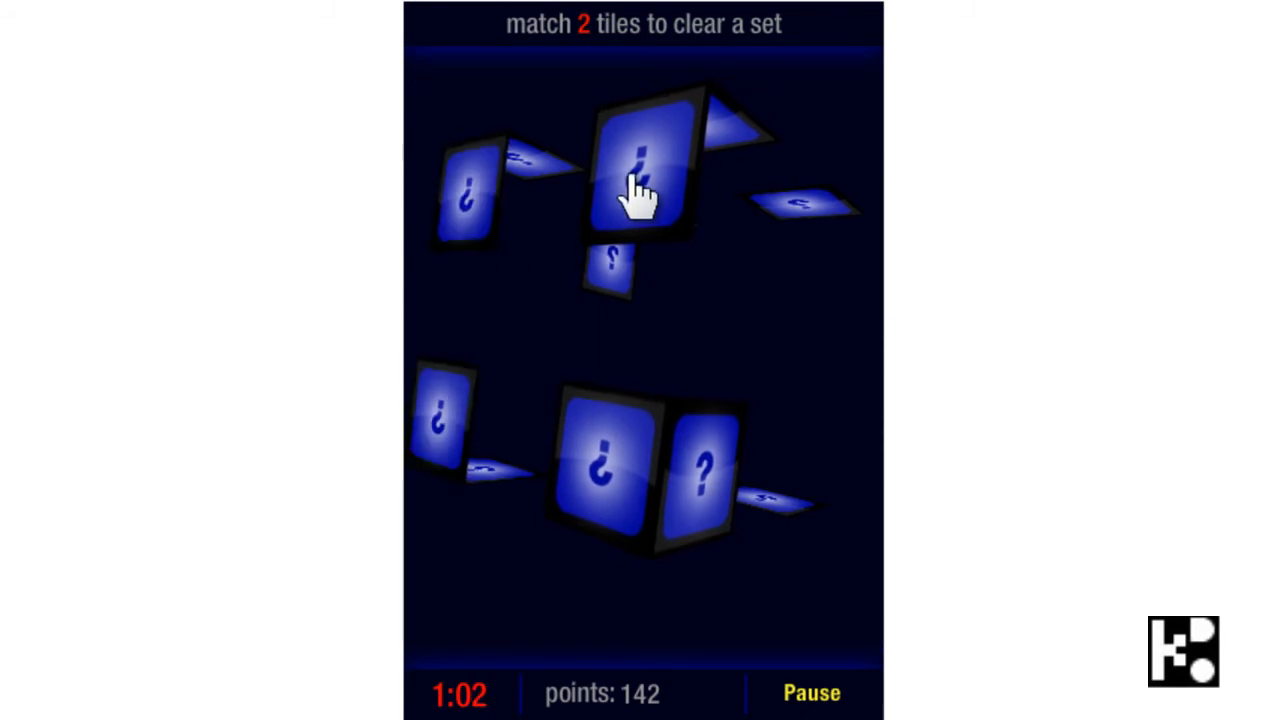
{"action": "left_click", "coordinate": [640, 175]}
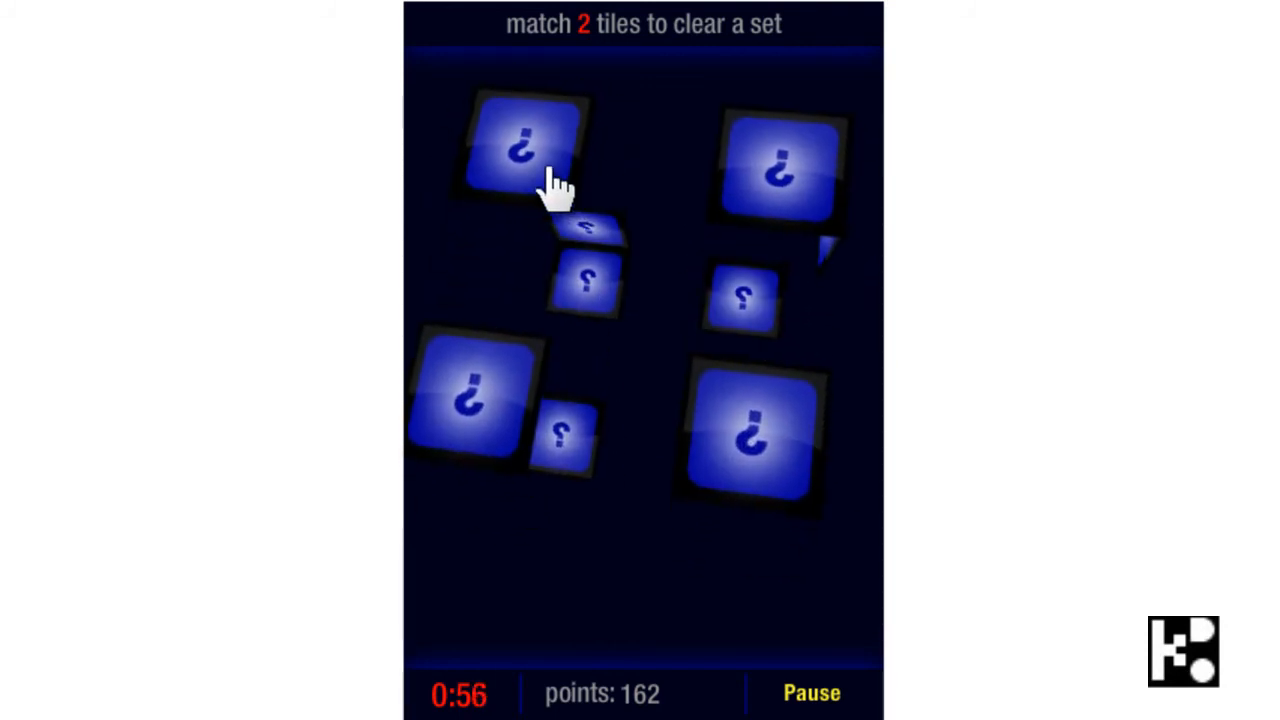
{"action": "left_click", "coordinate": [520, 150]}
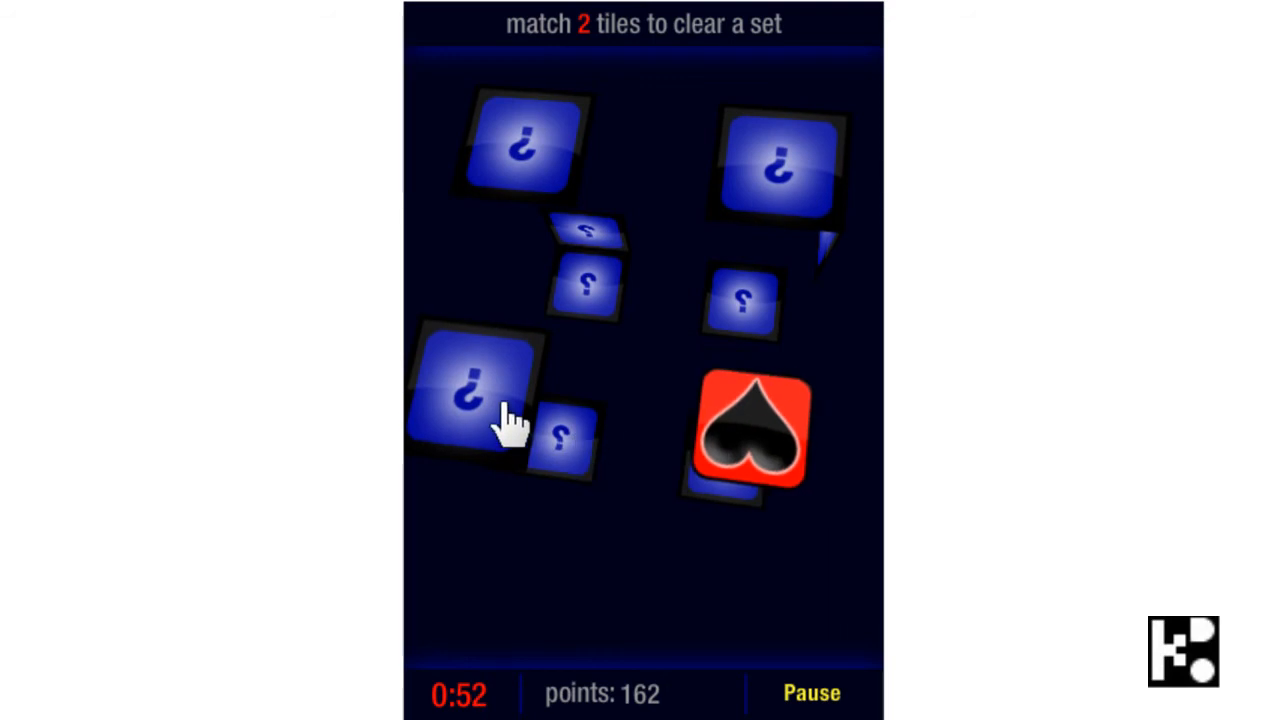
{"action": "left_click", "coordinate": [475, 395]}
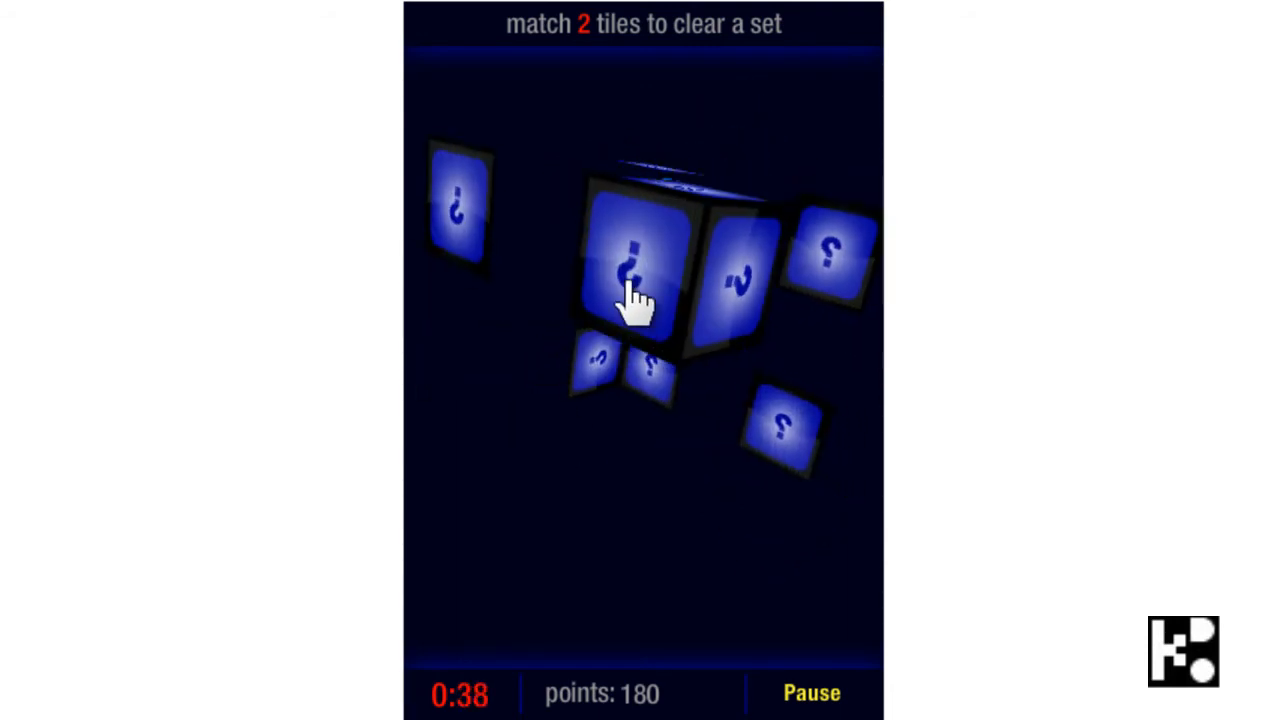
Flip the last tiles, hunting a green diamond match, until time expires at 211 points.
{"action": "left_click", "coordinate": [635, 290]}
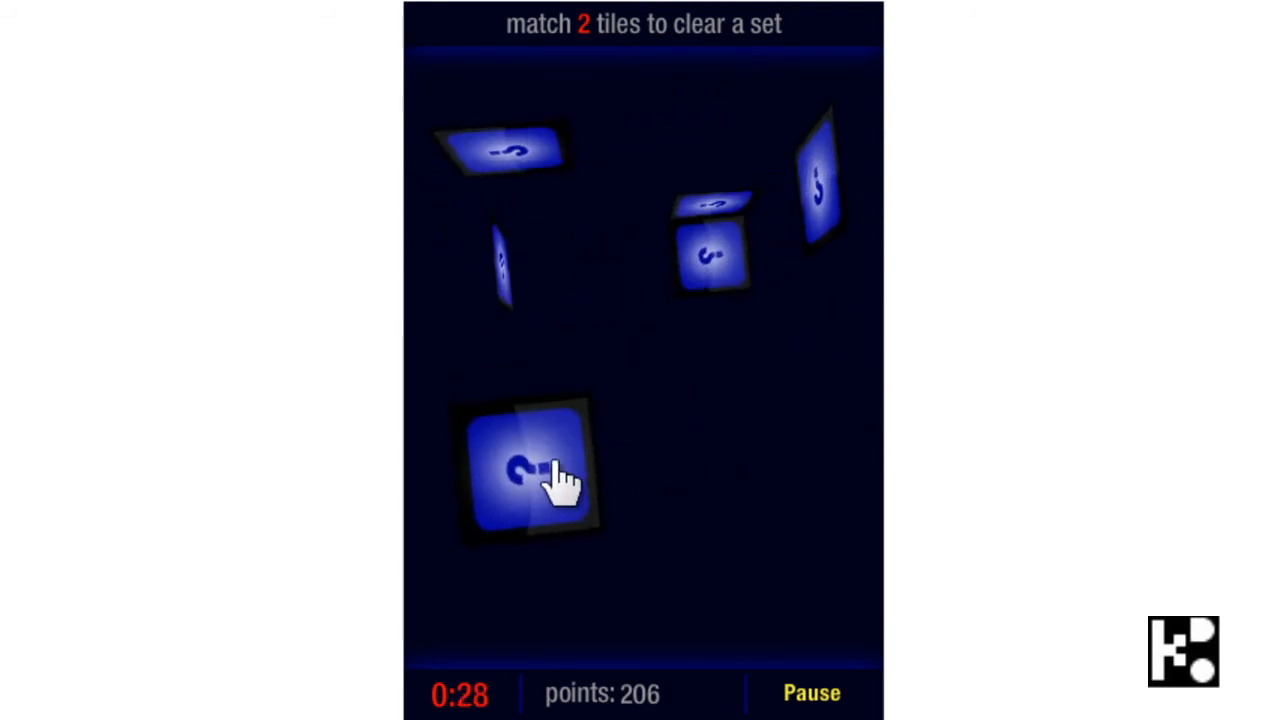
{"action": "left_click", "coordinate": [525, 470]}
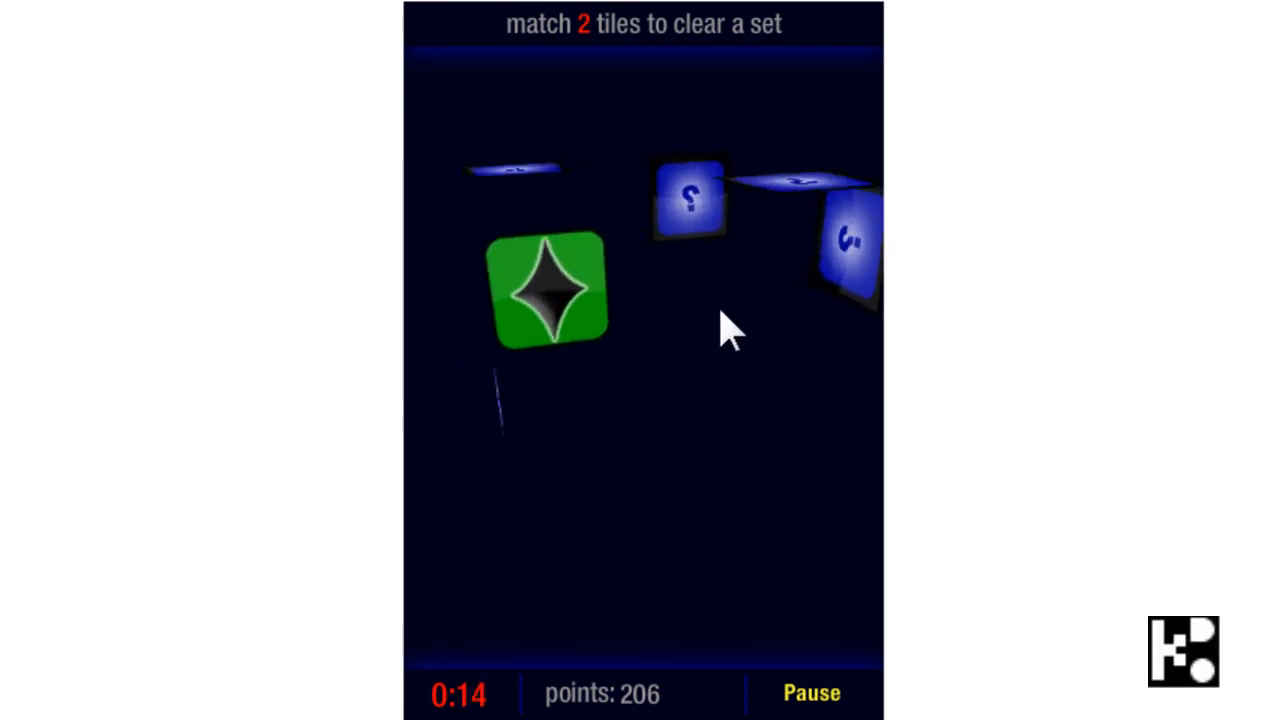
{"action": "left_click", "coordinate": [770, 215]}
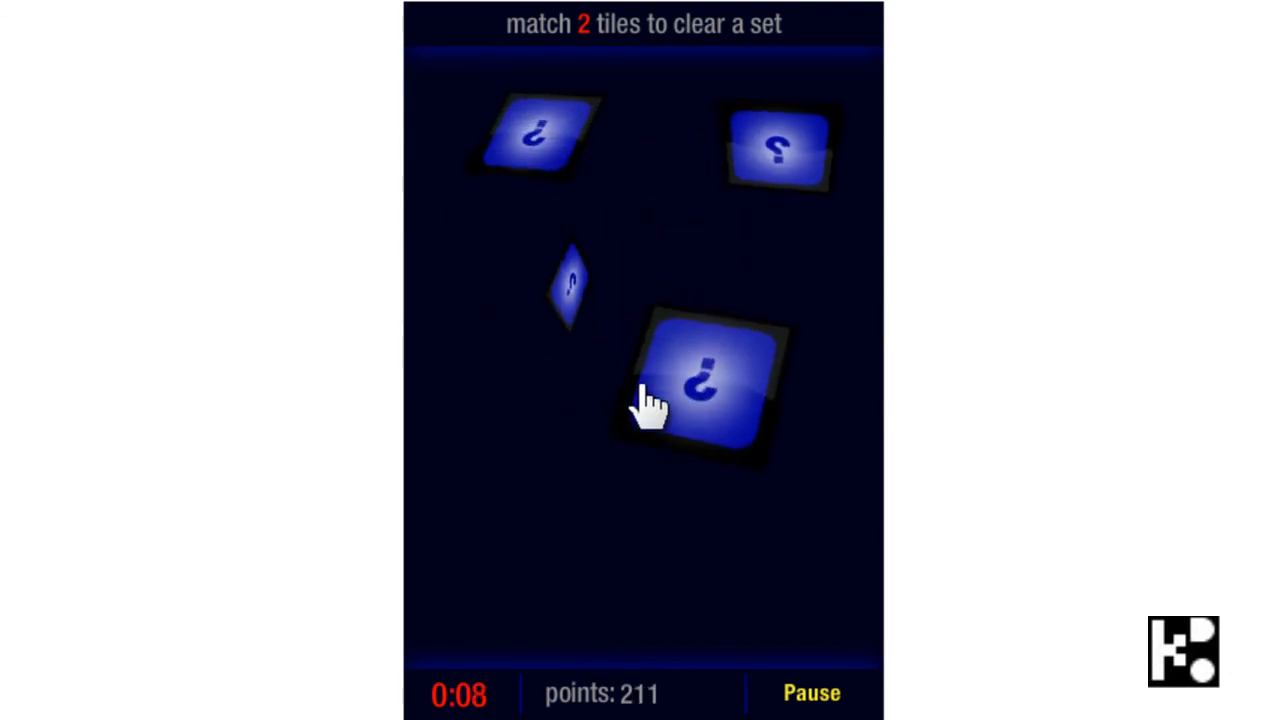
{"action": "left_click", "coordinate": [710, 385]}
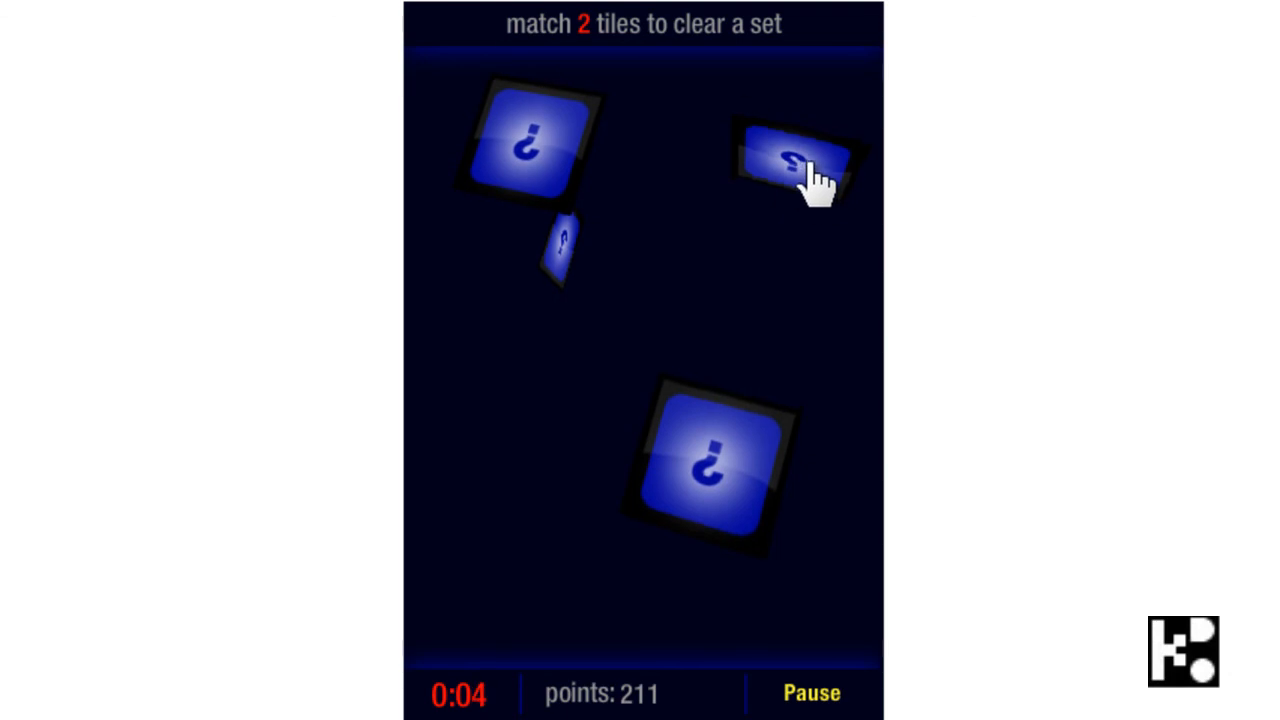
{"action": "left_click", "coordinate": [795, 160]}
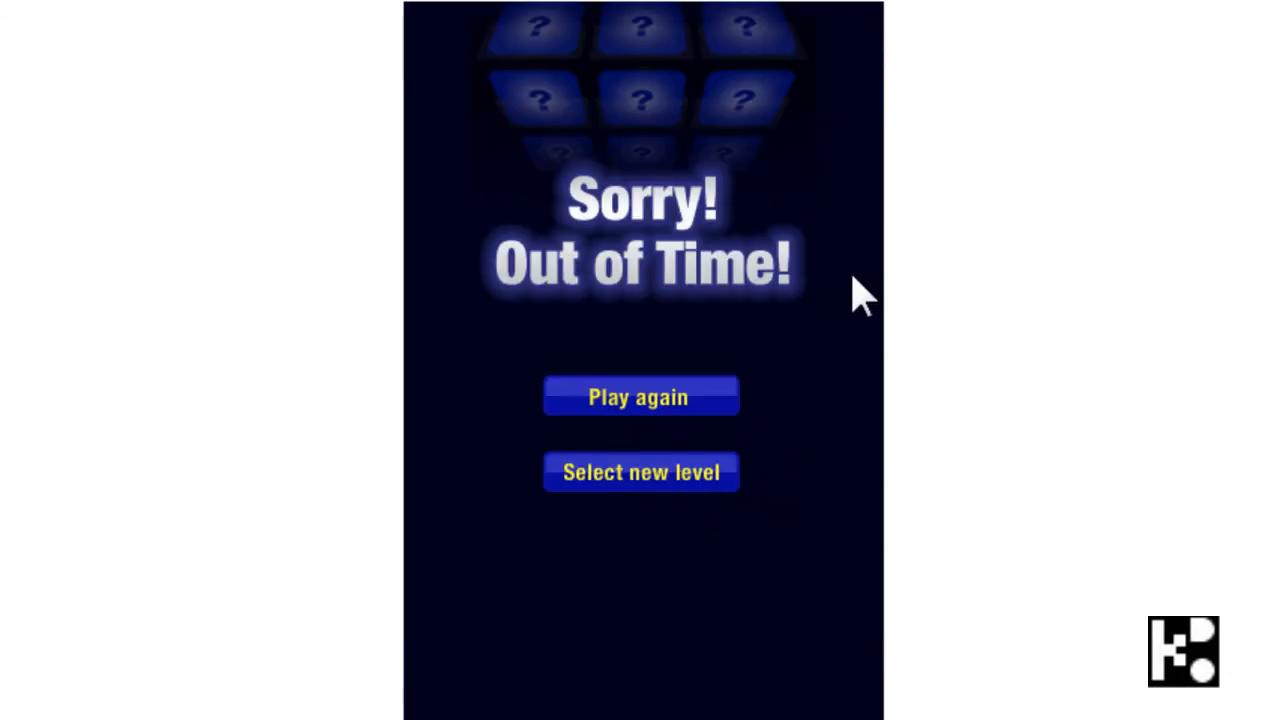
{"action": "mouse_move", "coordinate": [825, 375]}
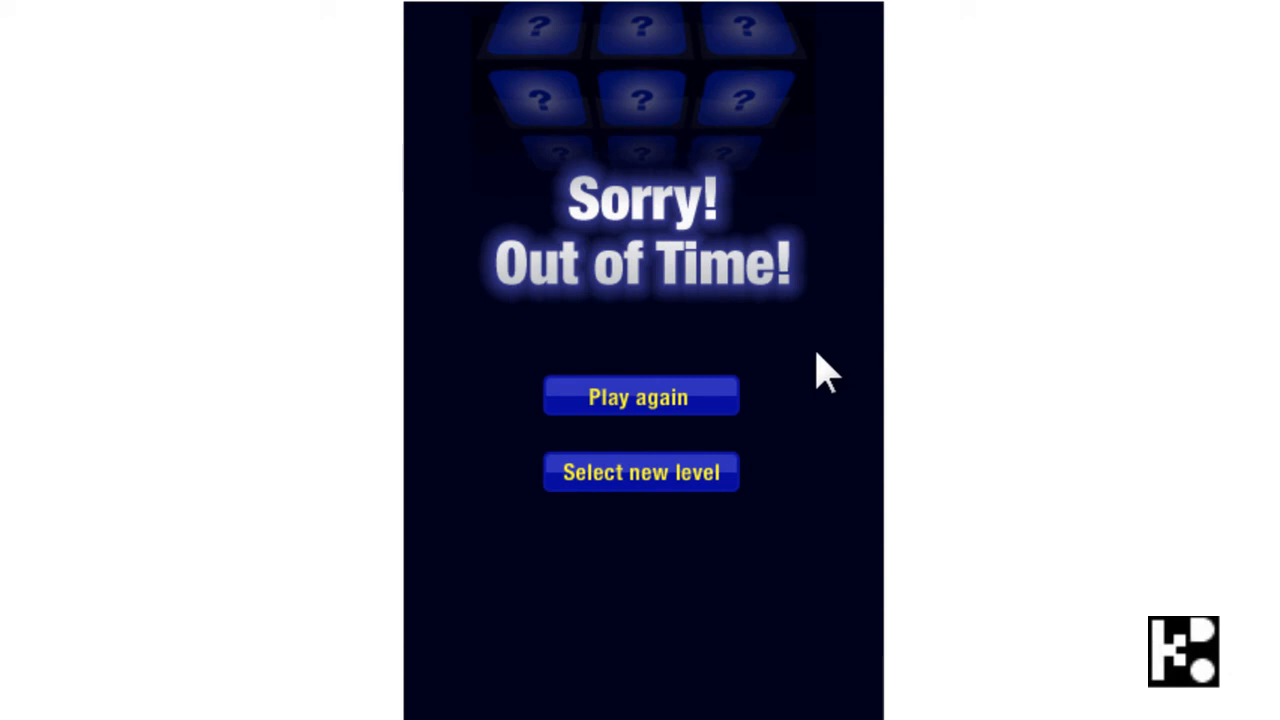